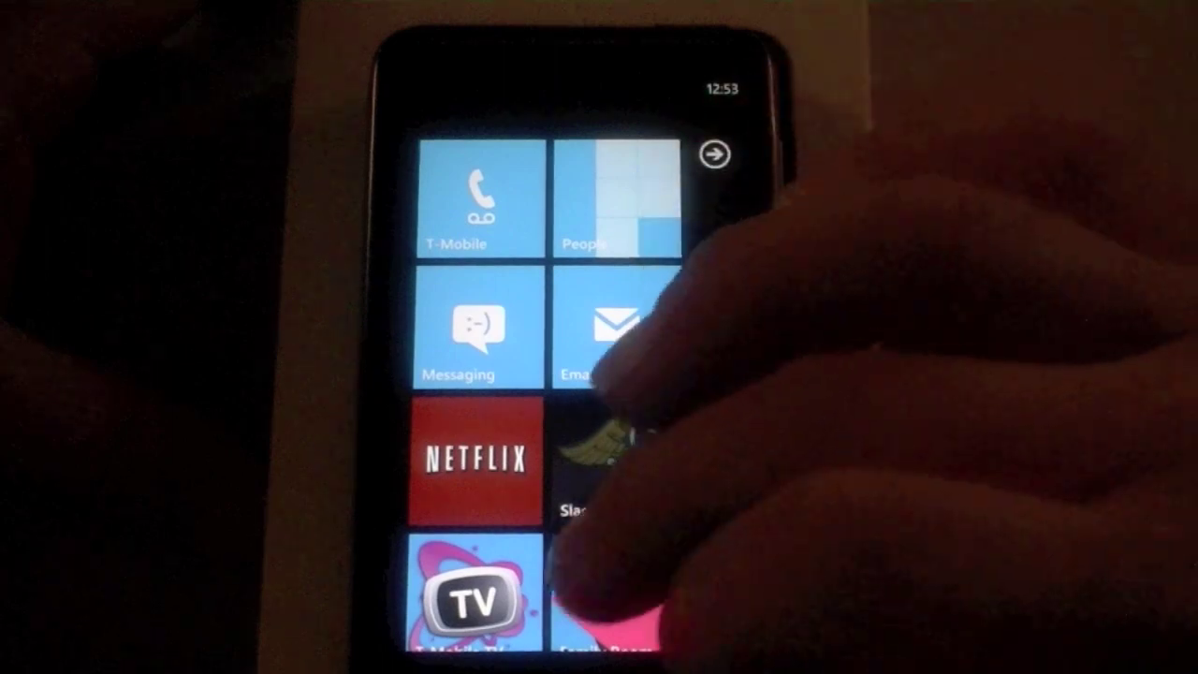
Scroll down through Settings to reach email & accounts with its Windows Live account.
scroll(down, 3)
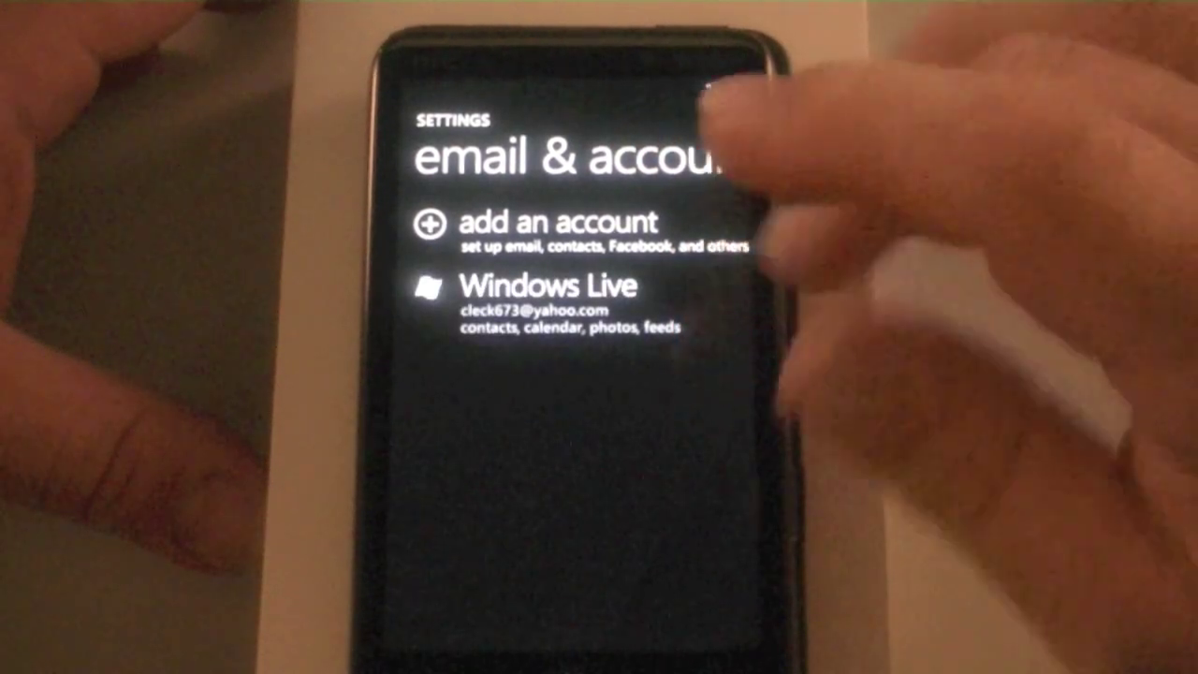
click(552, 225)
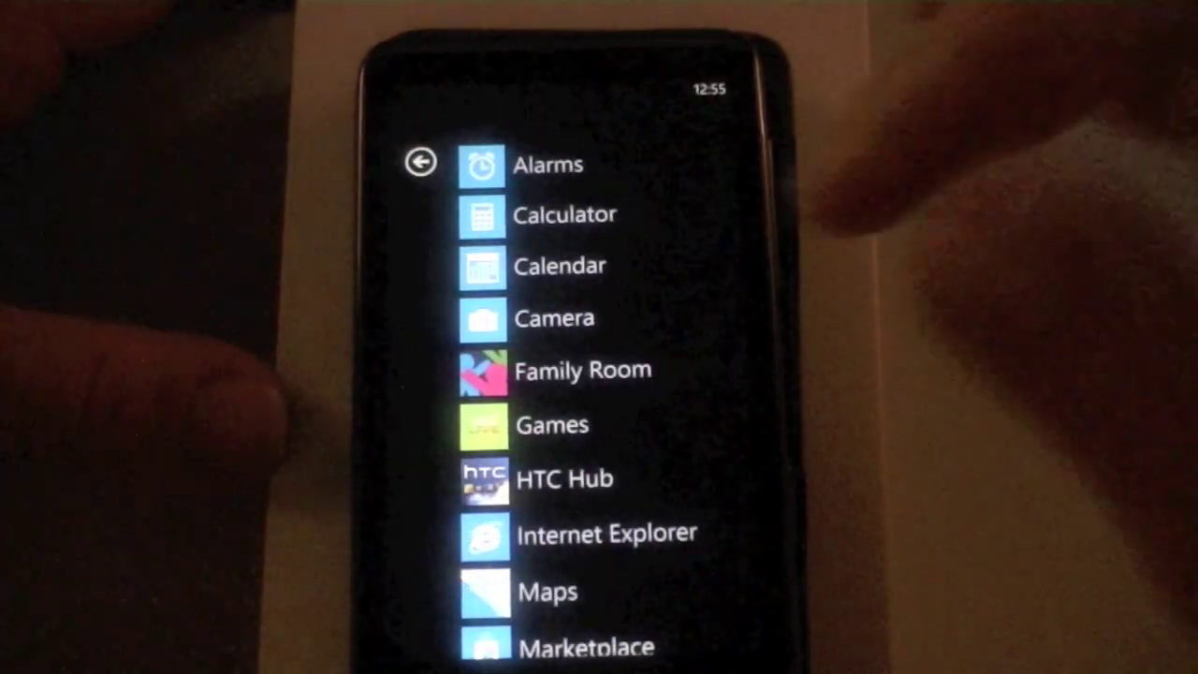
Scroll through Settings to email & accounts, showing Facebook syncing above Windows Live.
scroll(down, 3)
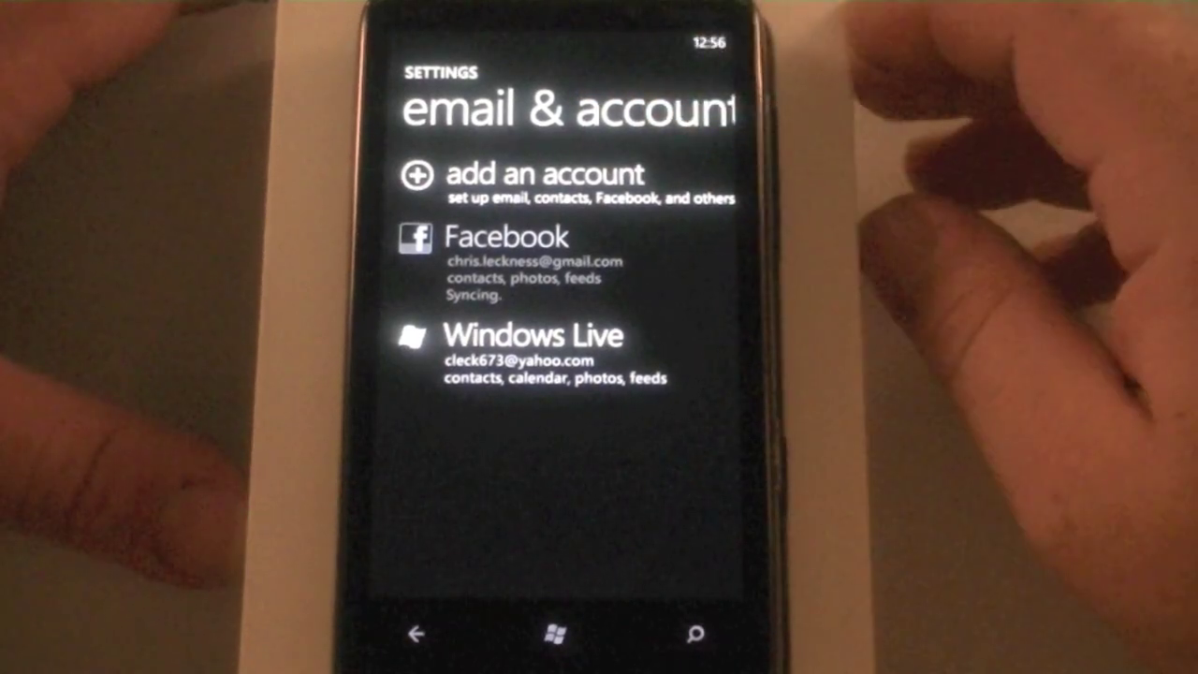
Start adding an account and choose Google from the account types.
click(534, 177)
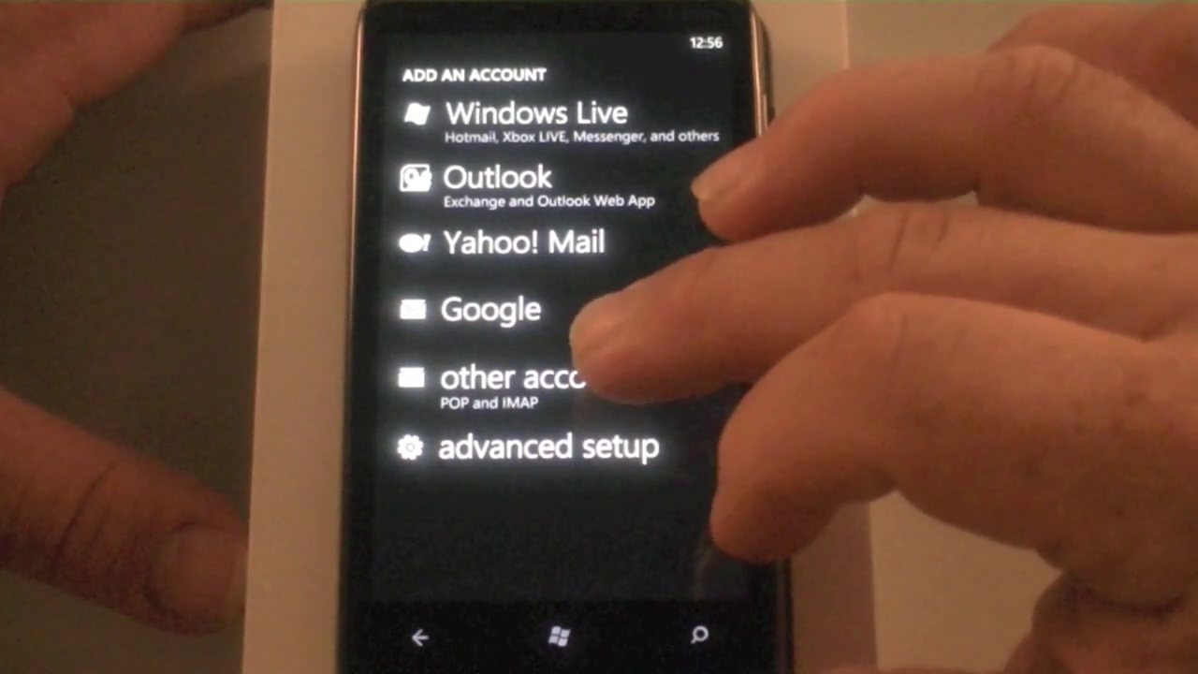
click(486, 308)
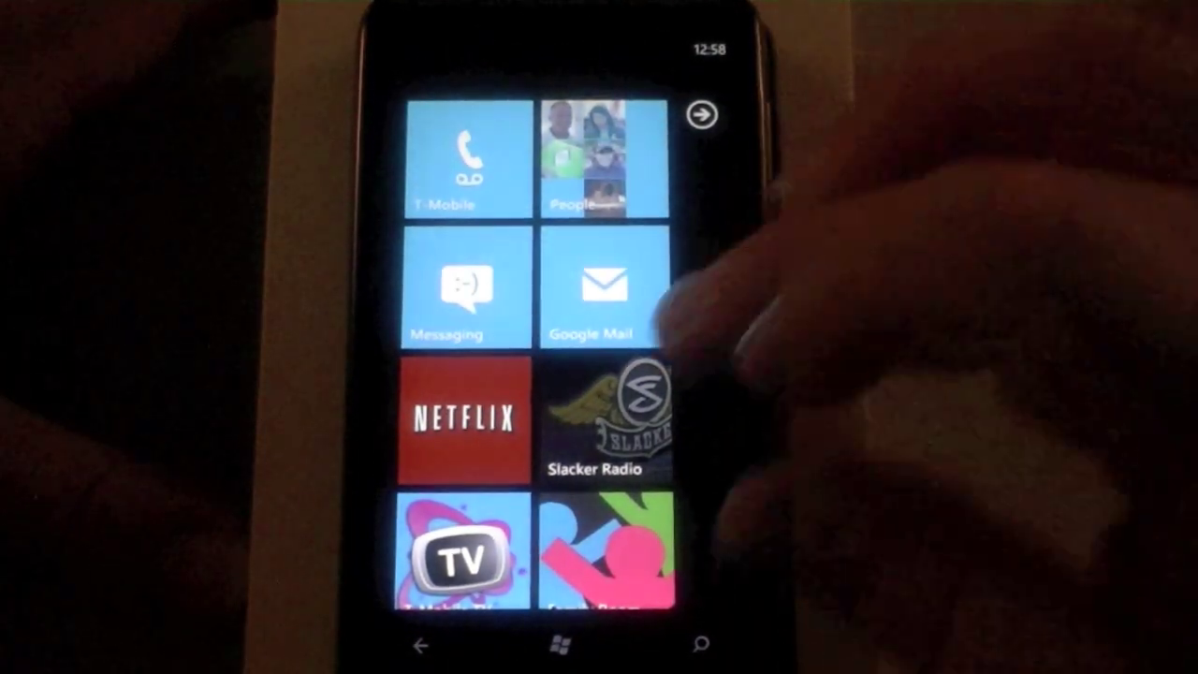
scroll(down, 3)
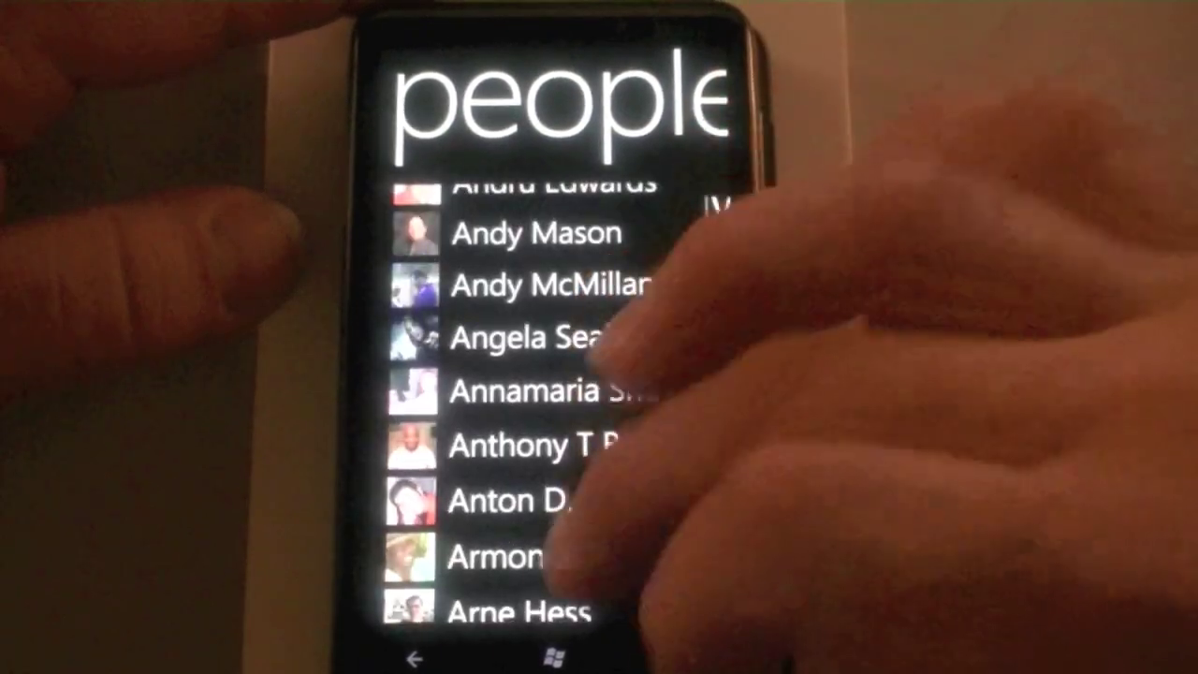
Scroll down through the alphabetical All contacts list in People.
scroll(down, 3)
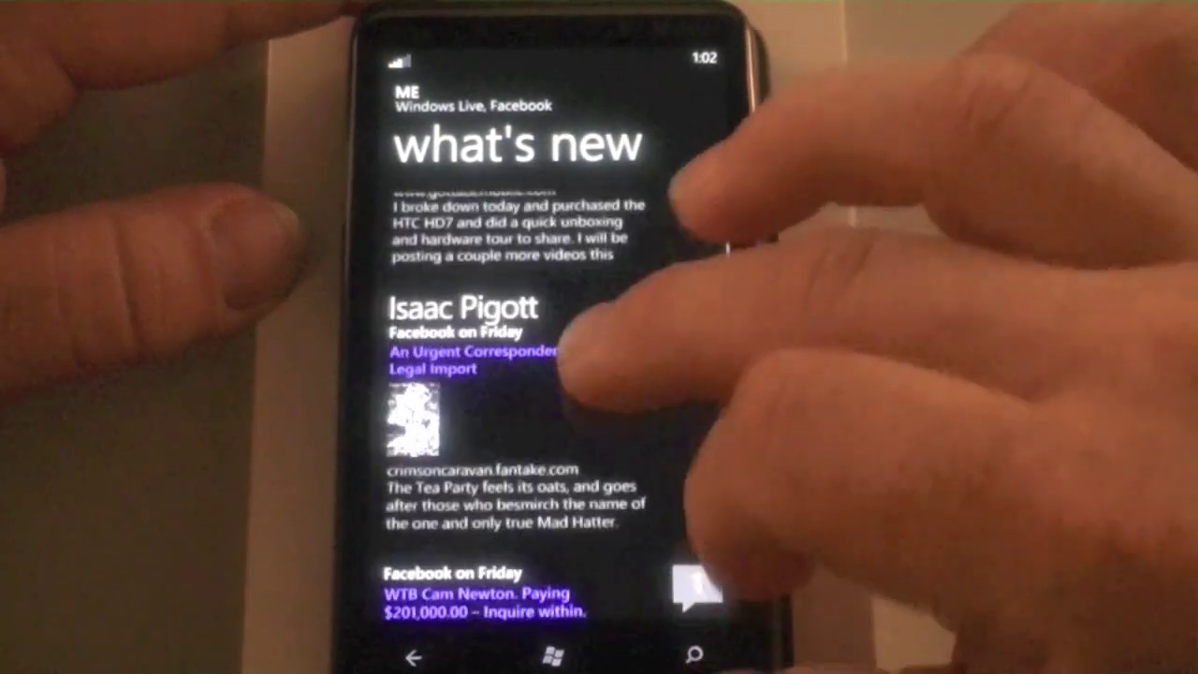
Scroll the Me what's new feed past Friday's posts to Thursday's Facebook posts.
scroll(down, 3)
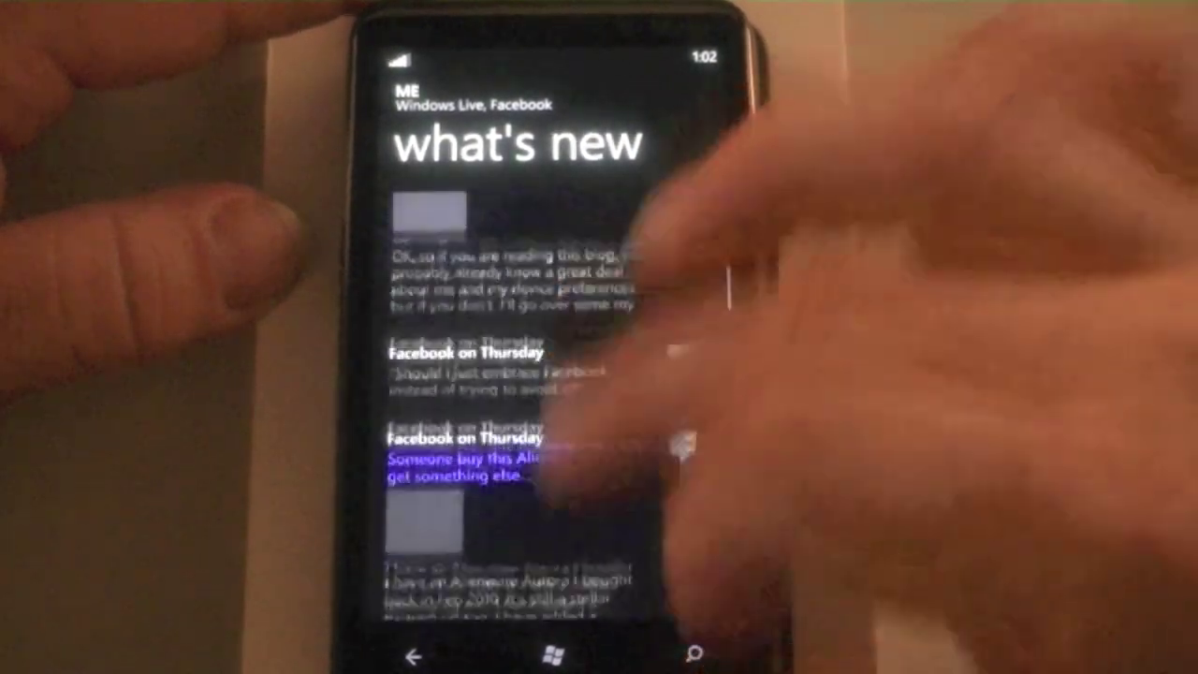